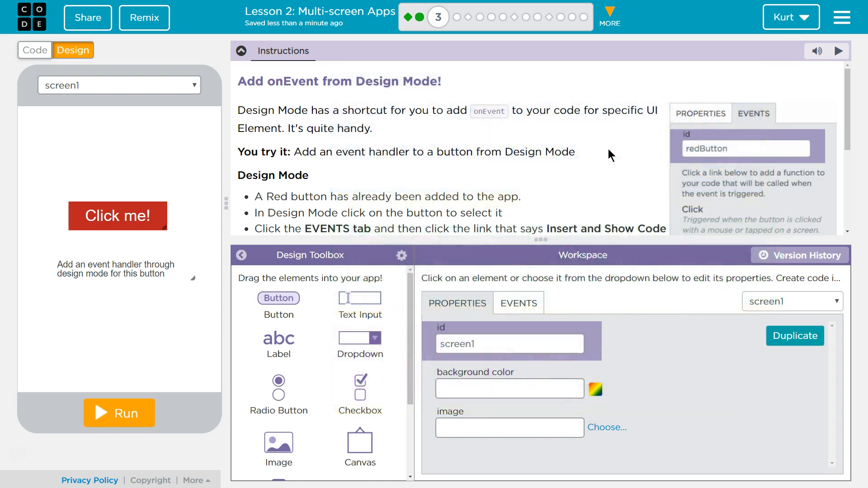
Edit a field in the top Design panel, typing 'tton'.
click(700, 113)
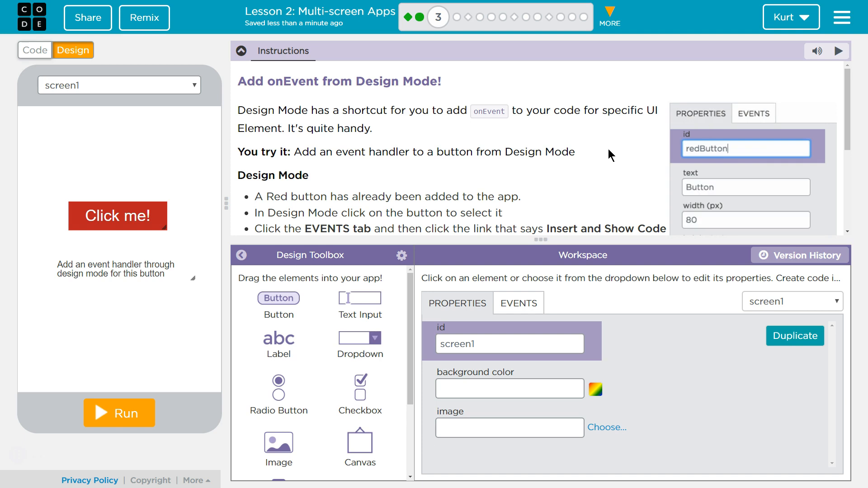
click(752, 114)
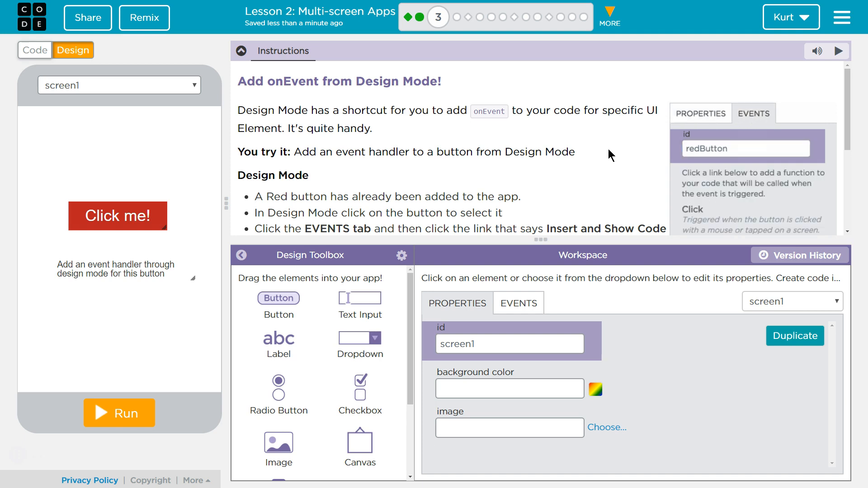
click(699, 113)
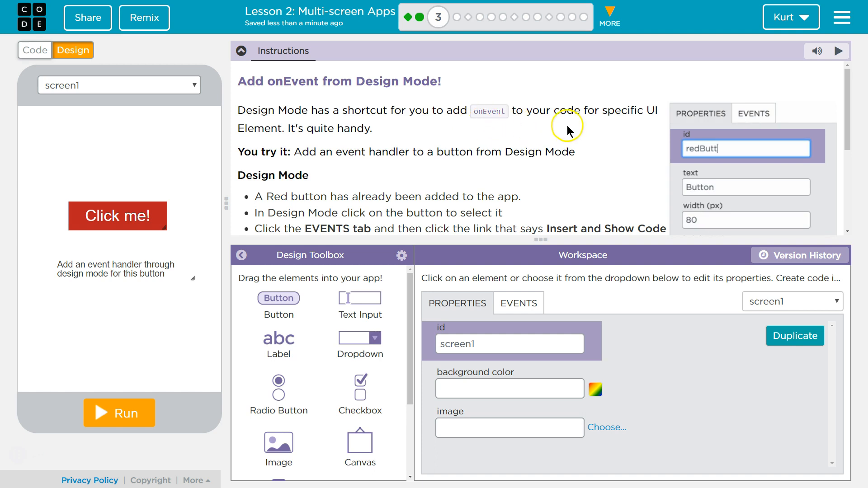
click(754, 113)
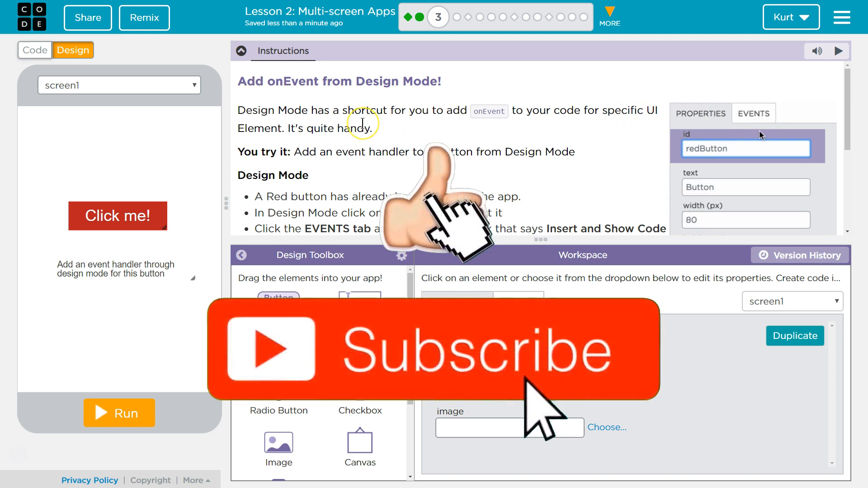
click(753, 114)
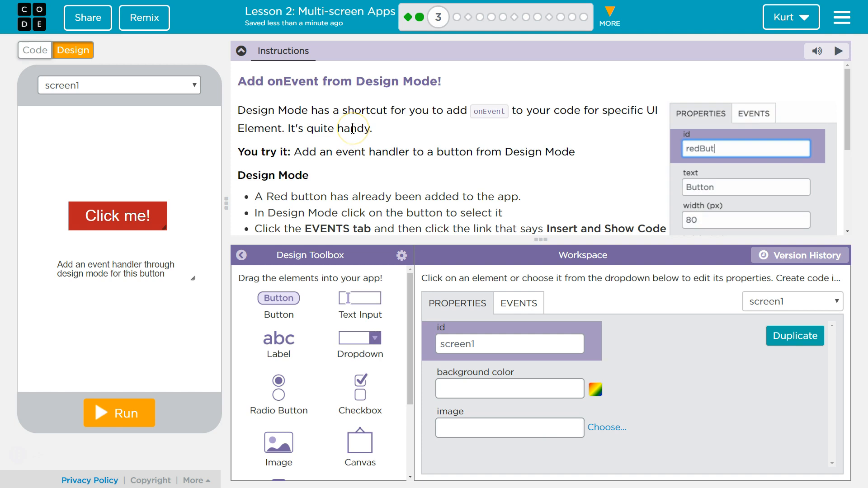
click(752, 113)
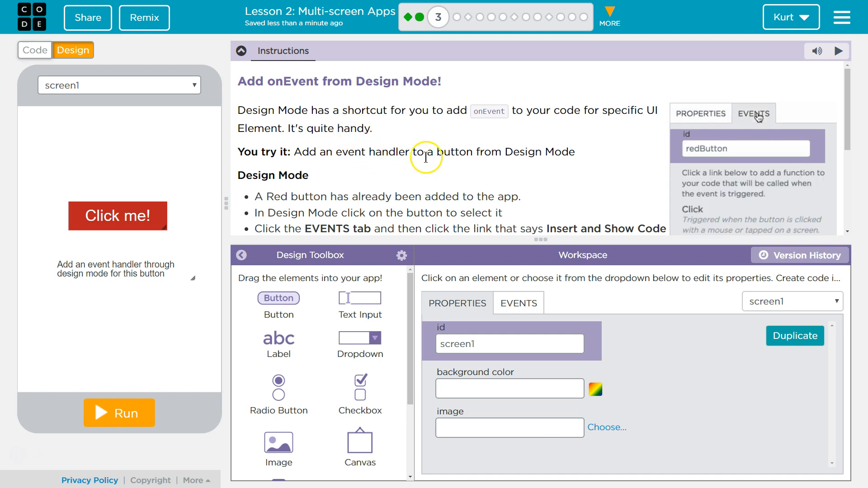
mouse_move(525, 149)
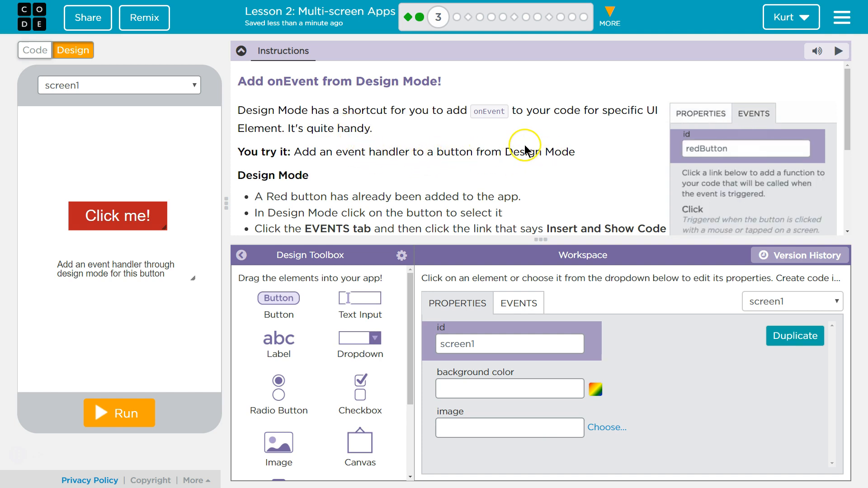
click(700, 114)
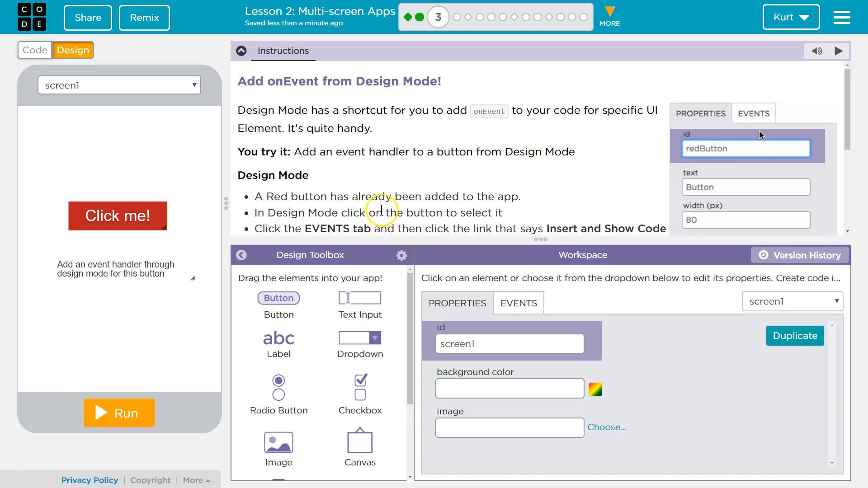
click(752, 114)
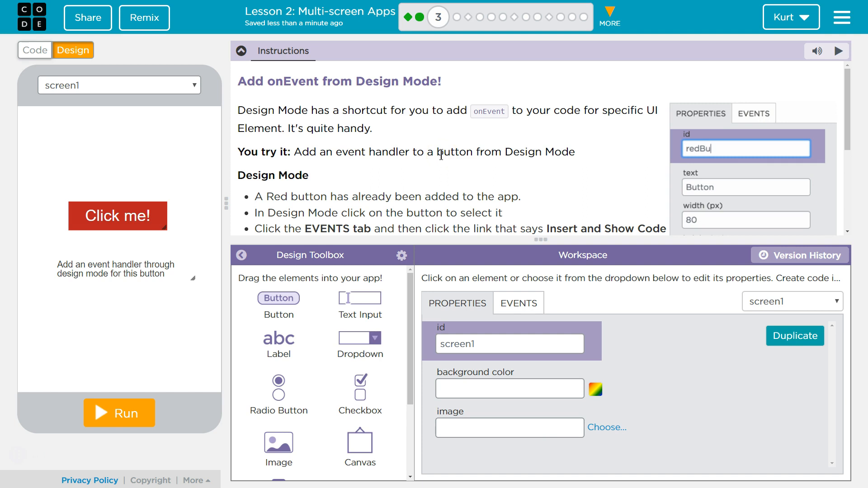
text(tton)
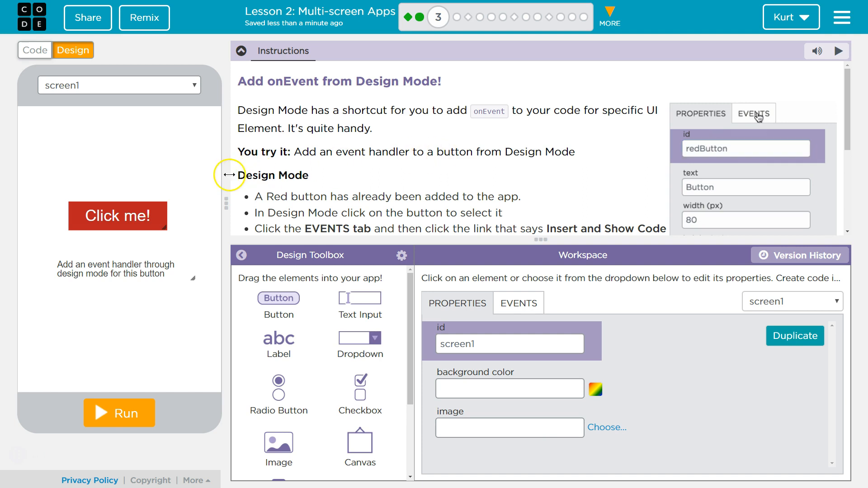
click(752, 113)
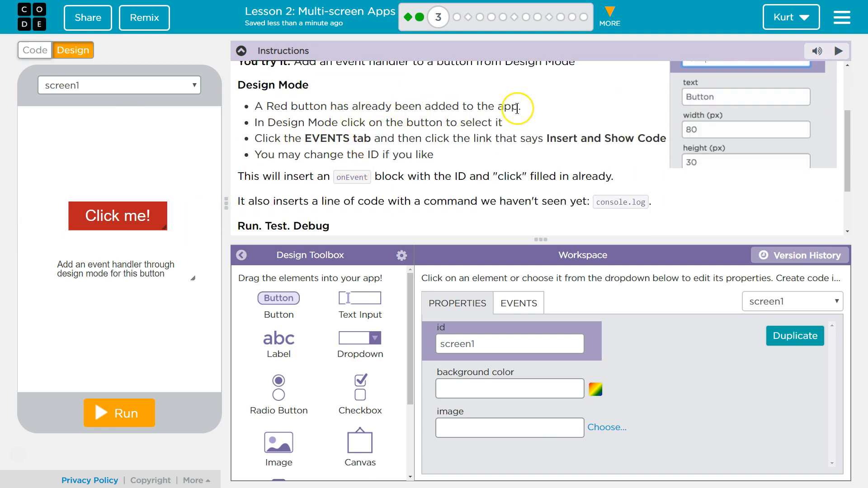
mouse_move(437, 119)
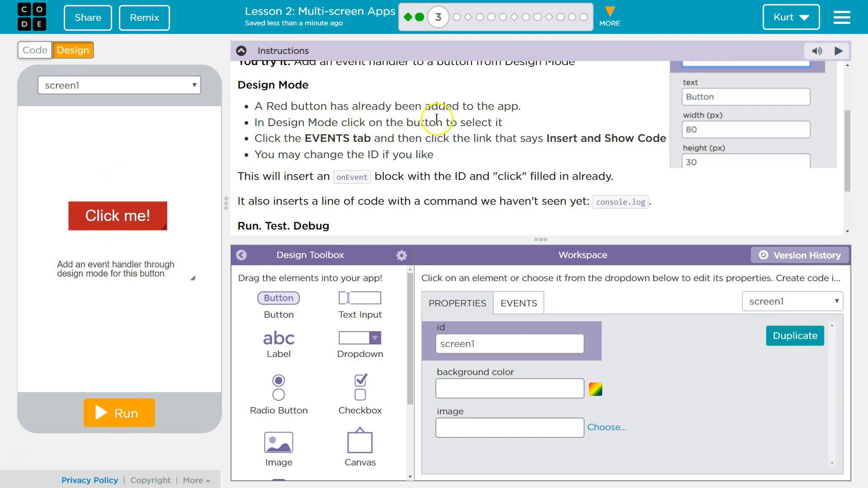
Insert a click onEvent handler for the Click me! button and show its code.
click(117, 216)
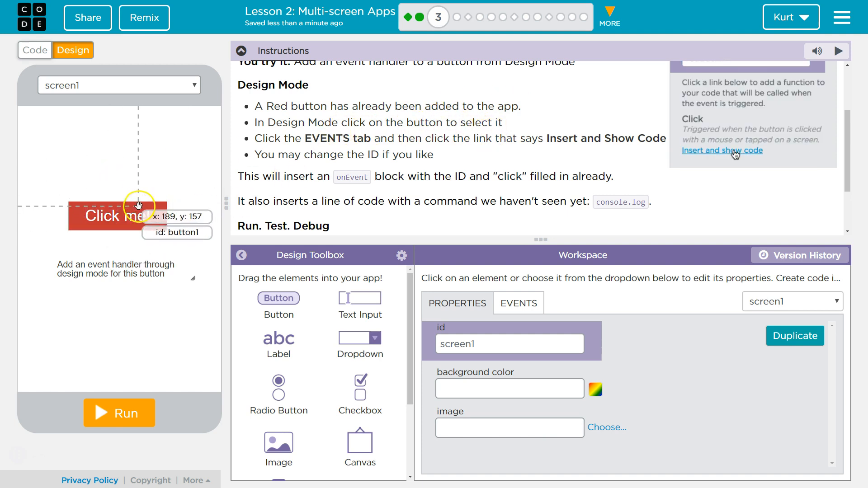
click(117, 215)
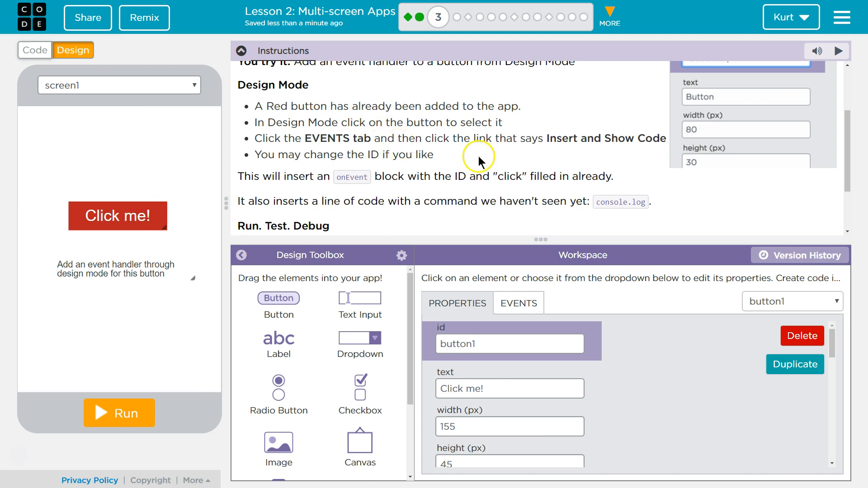
click(518, 303)
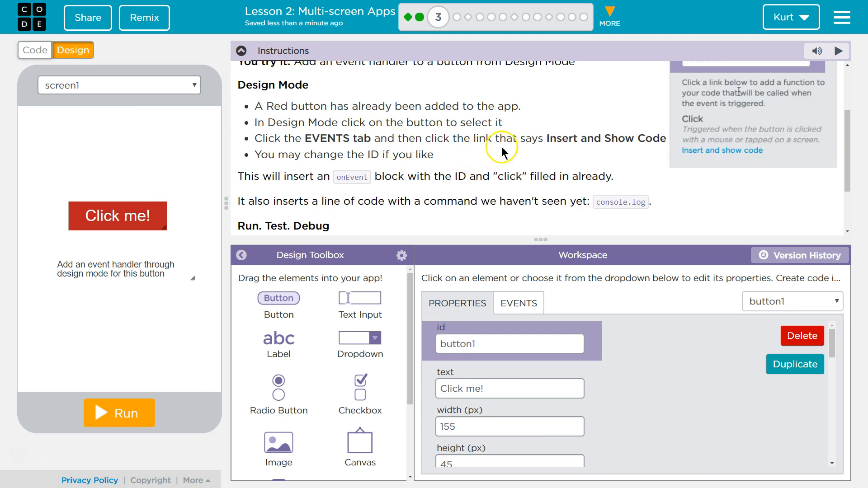
mouse_move(661, 141)
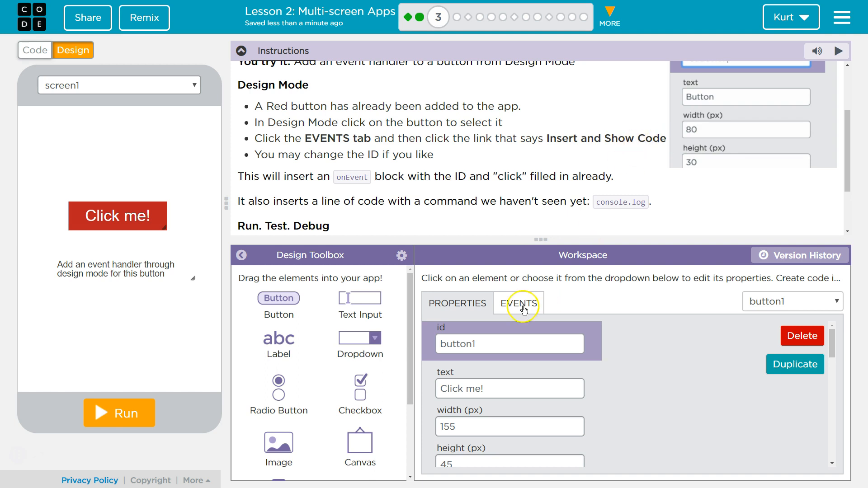
click(518, 304)
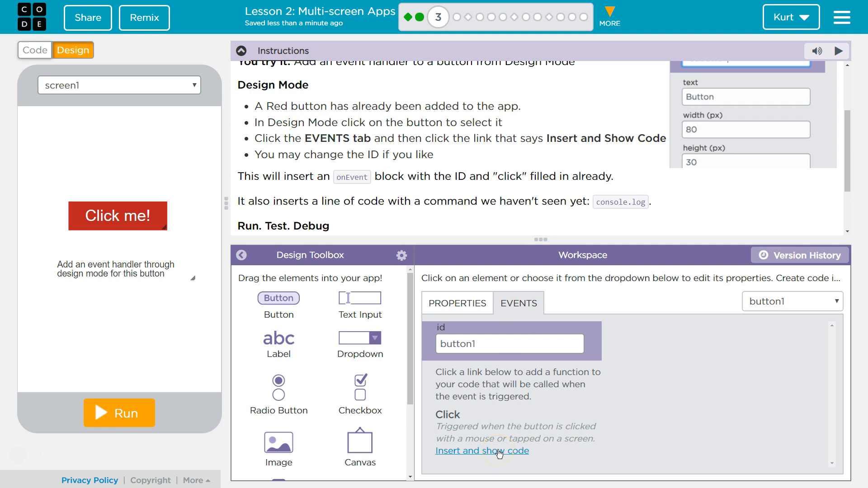
click(481, 450)
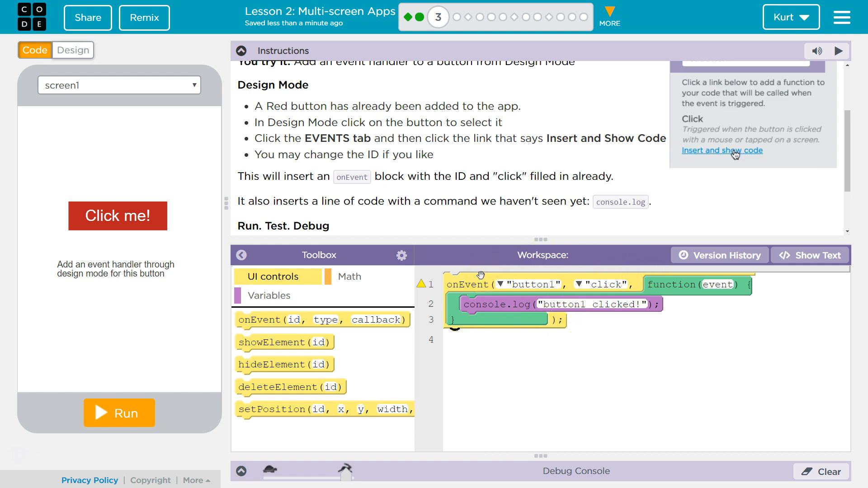
click(721, 150)
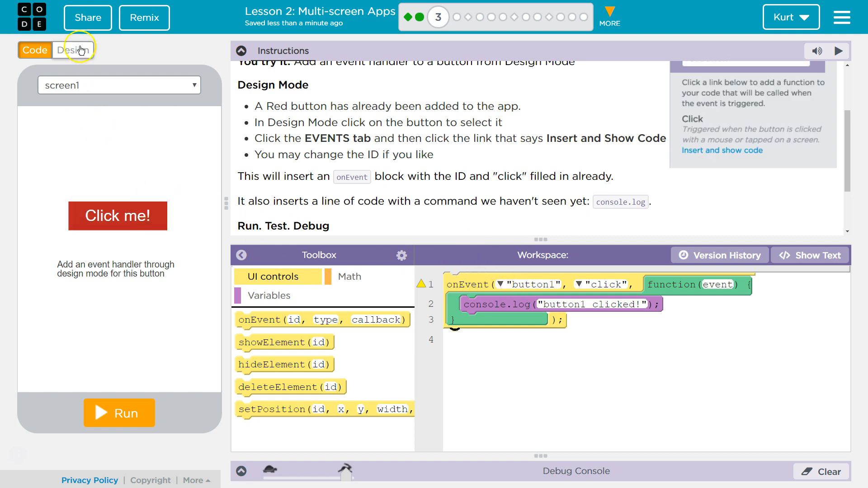
click(73, 50)
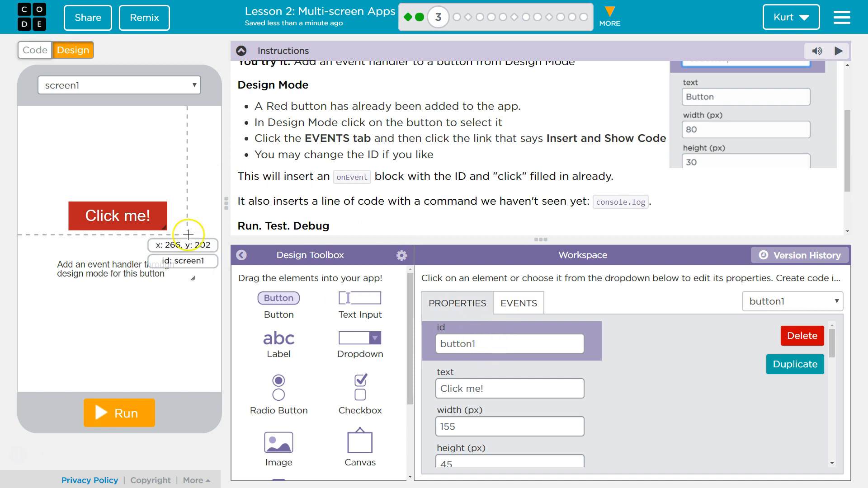
click(721, 150)
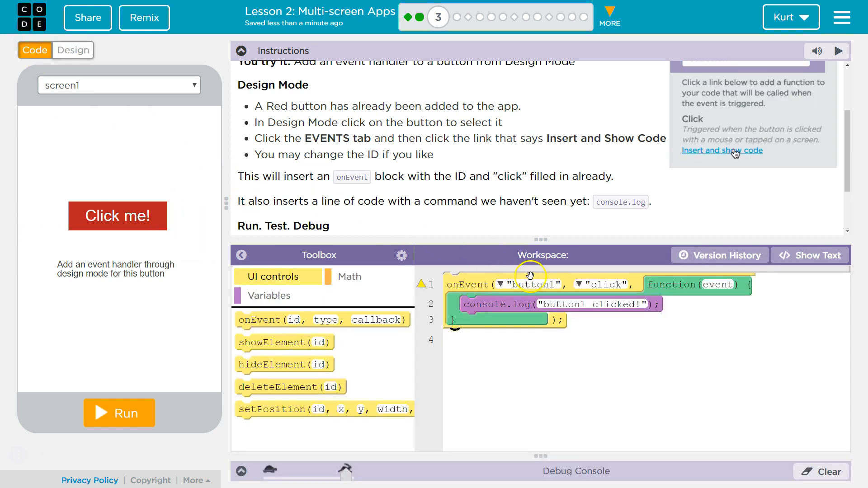
click(721, 150)
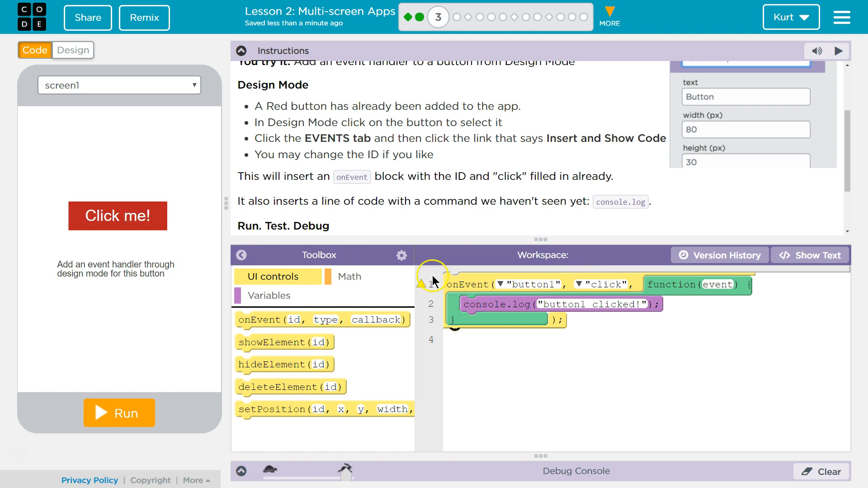
scroll(down, 3)
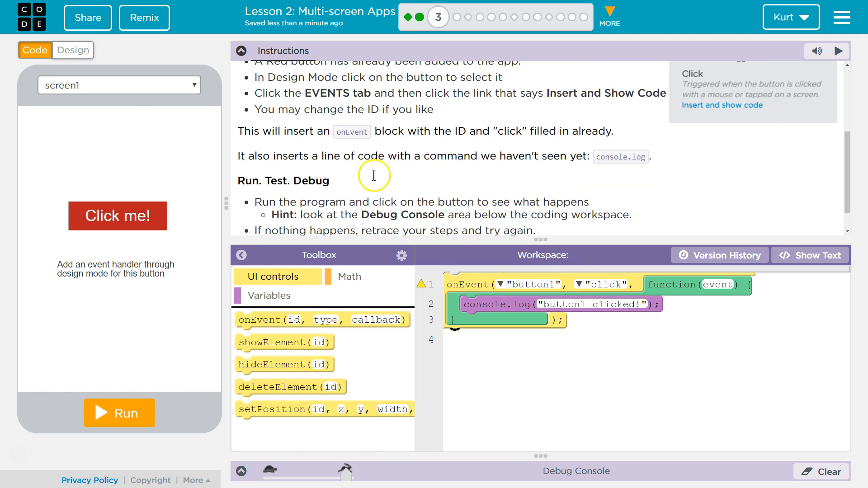
mouse_move(499, 169)
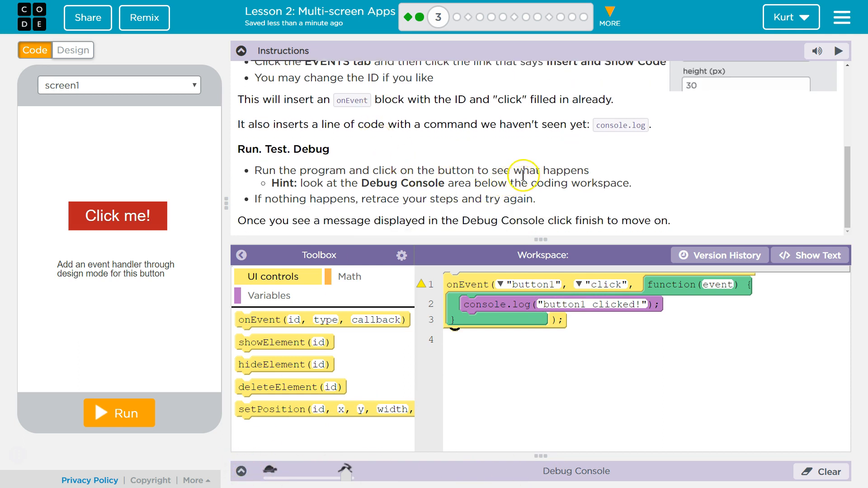
mouse_move(470, 448)
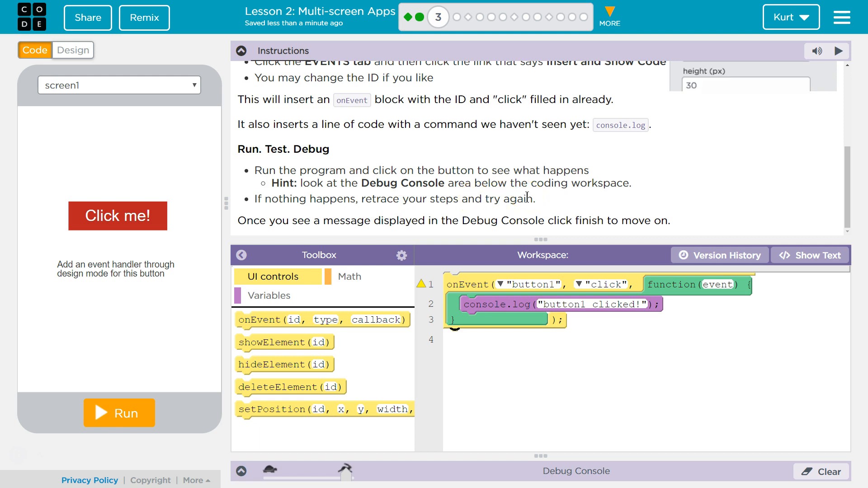
Run the app, press Click me! to log 'button1 clicked!', and finish Puzzle 3.
click(119, 413)
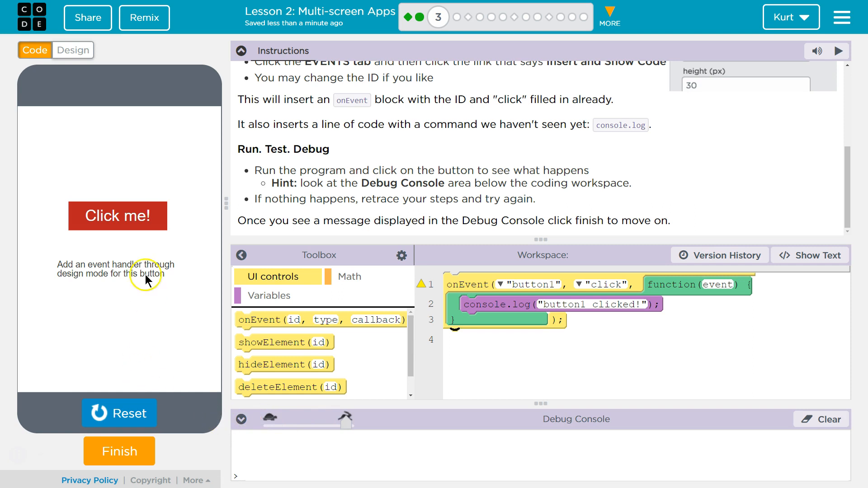
click(118, 216)
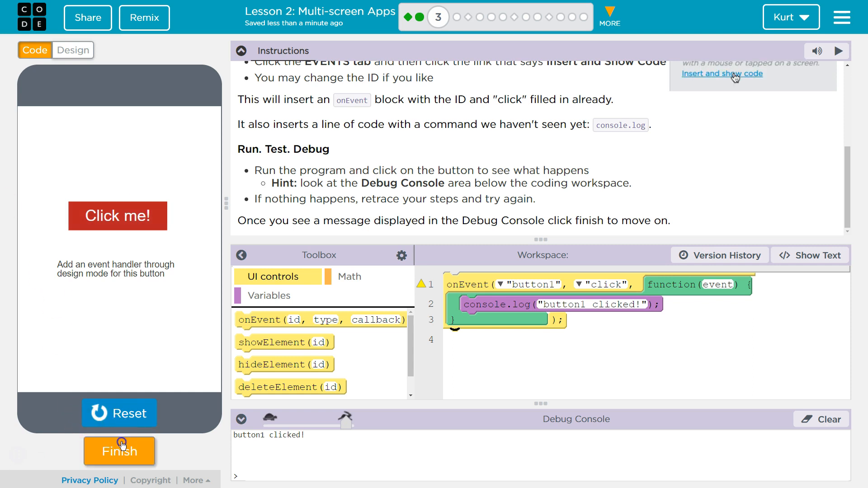
click(119, 451)
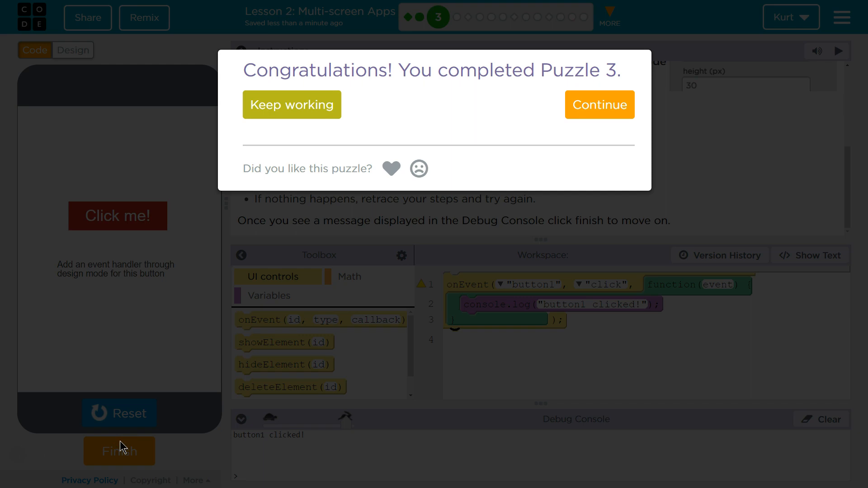